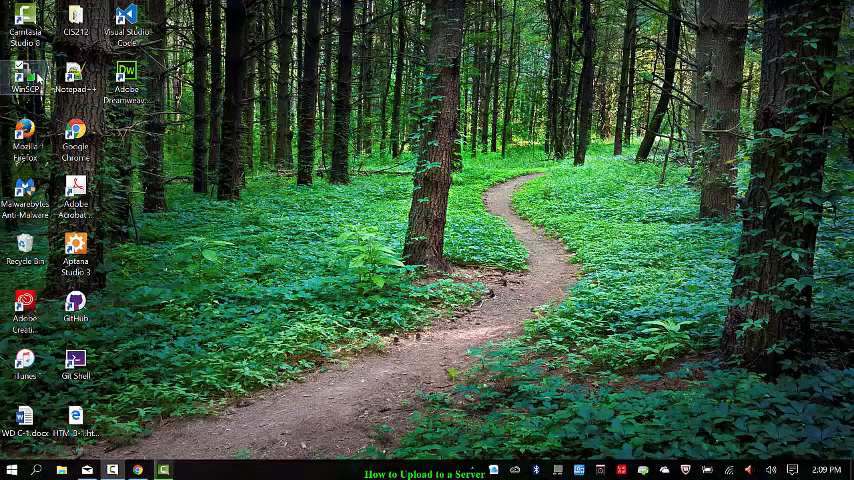
Launch WinSCP from the desktop shortcut and dismiss the 'New version 5.9' notice.
{"action": "double_click", "coordinate": [24, 80]}
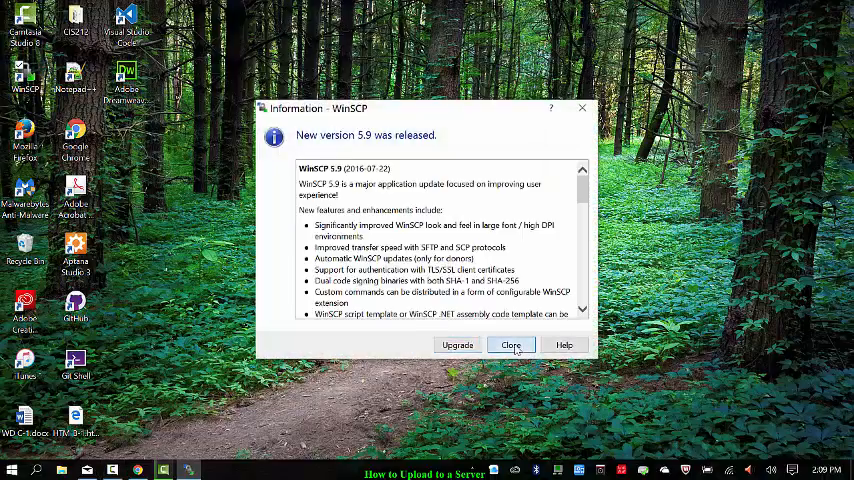
{"action": "left_click", "coordinate": [510, 344]}
{"action": "type", "text": "im"}
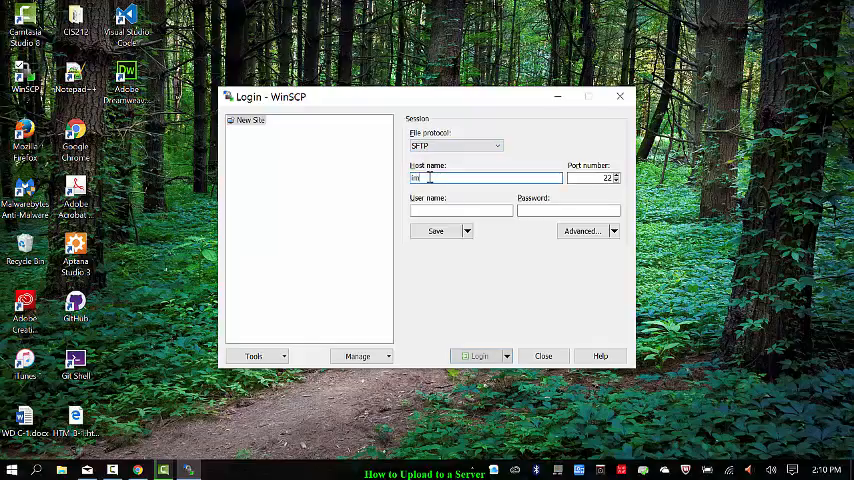
Log in over SFTP to spaces.imperial.edu with the account's username and password.
{"action": "type", "text": "sl"}
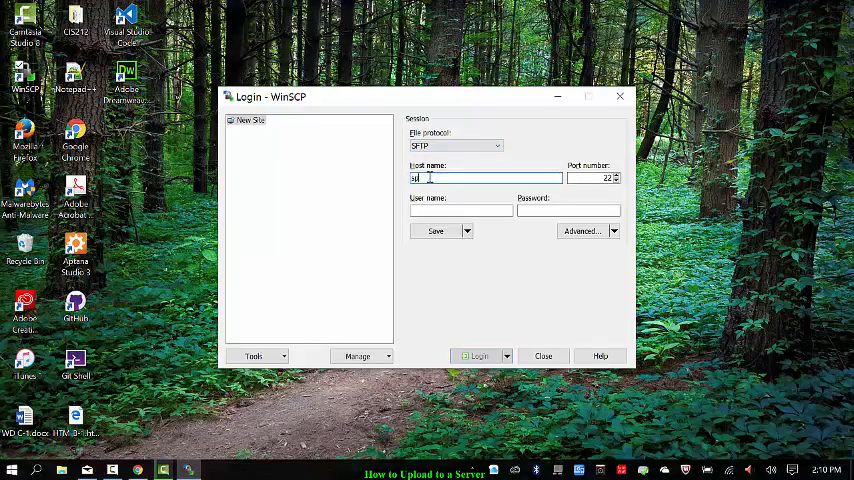
{"action": "type", "text": "spaces.imperial.edu"}
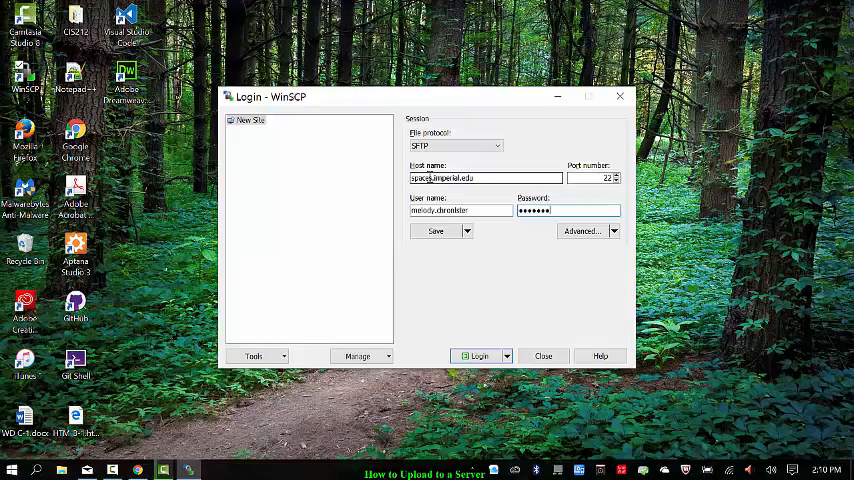
{"action": "left_click", "coordinate": [478, 356]}
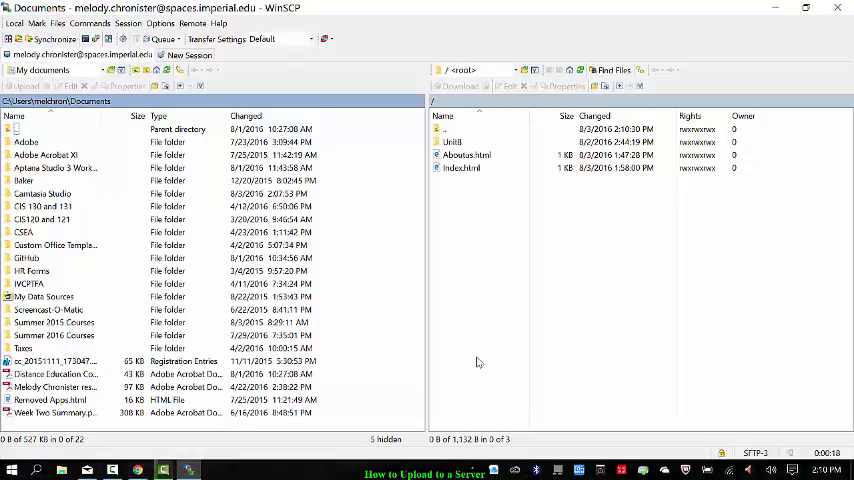
View the local Documents folder beside the remote root listing containing index.html.
{"action": "left_click", "coordinate": [470, 128]}
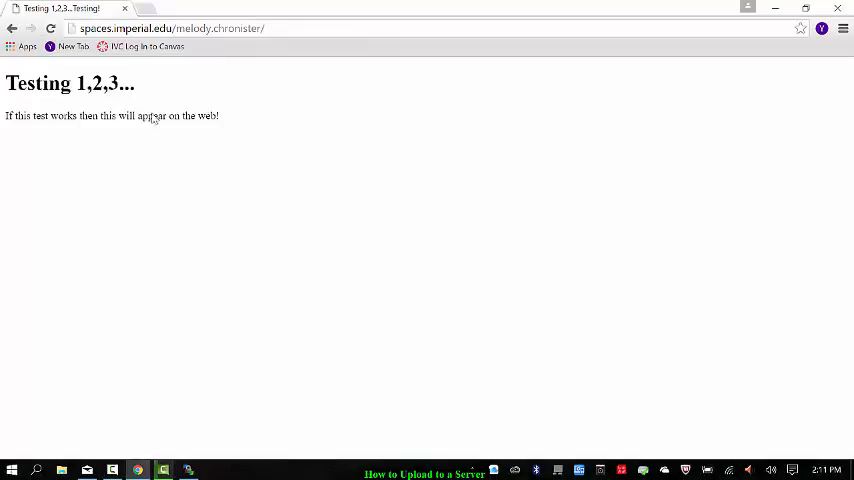
{"action": "mouse_move", "coordinate": [268, 192]}
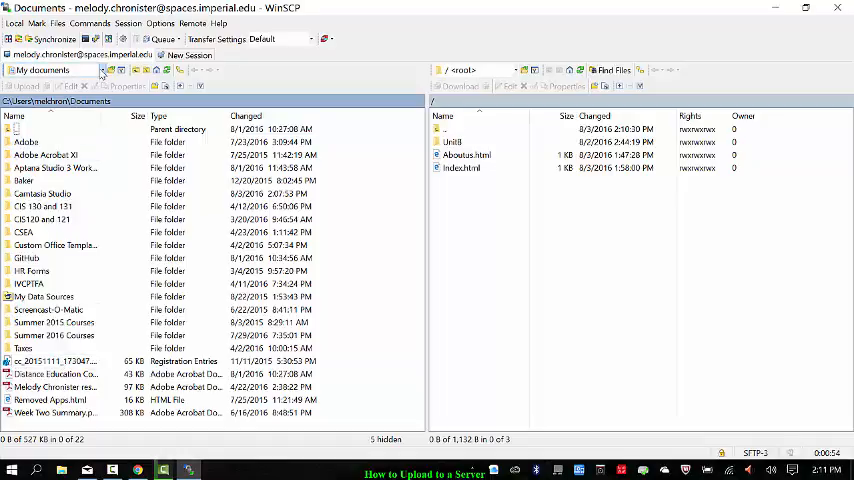
Switch the local pane to the Desktop and enter the CIS212 folder holding index.html.
{"action": "left_click", "coordinate": [100, 70]}
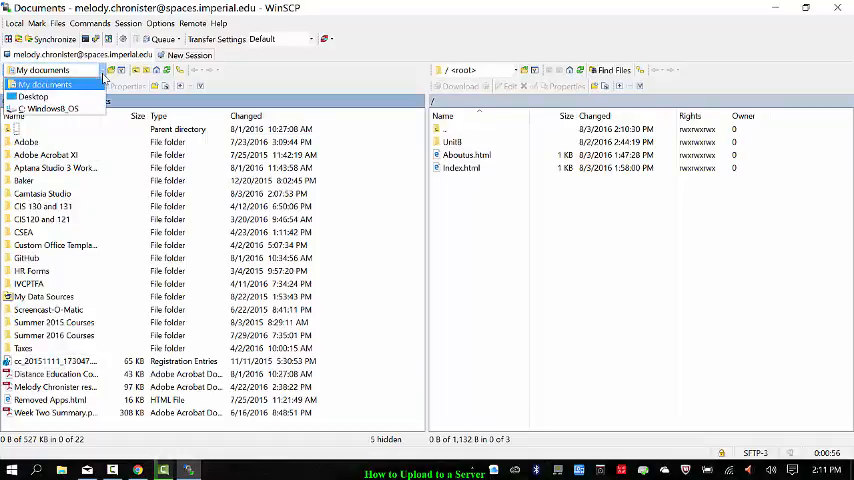
{"action": "left_click", "coordinate": [32, 96]}
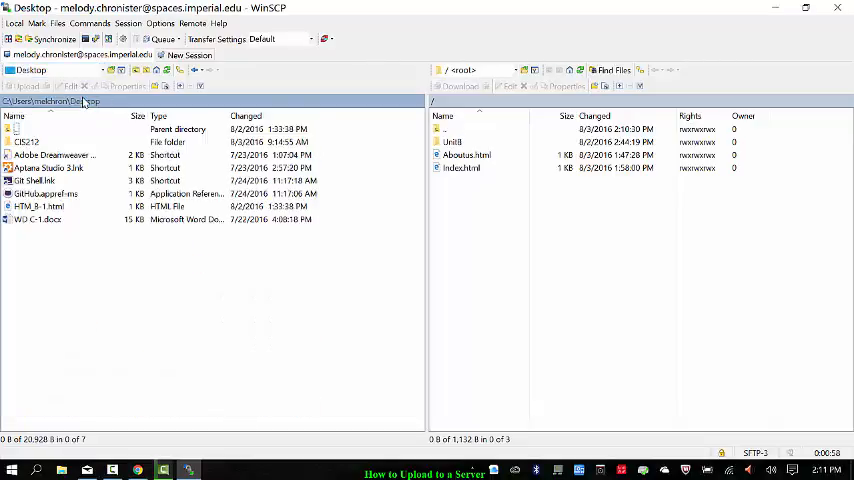
{"action": "left_click", "coordinate": [28, 142]}
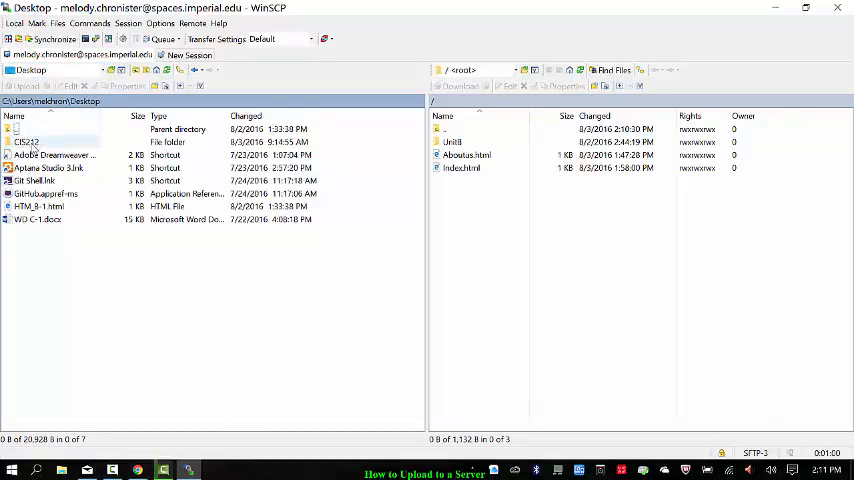
{"action": "double_click", "coordinate": [28, 140]}
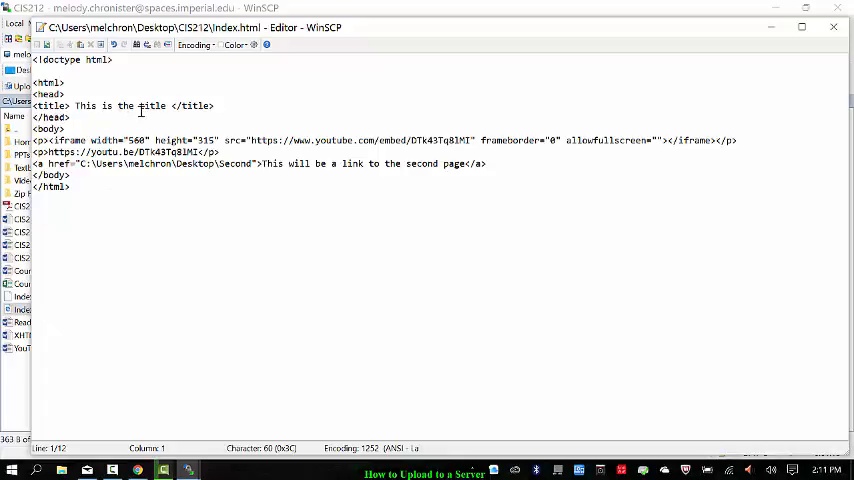
Retitle the page 'Melody's You Tube Video' and delete the second-page link line.
{"action": "double_click", "coordinate": [120, 104]}
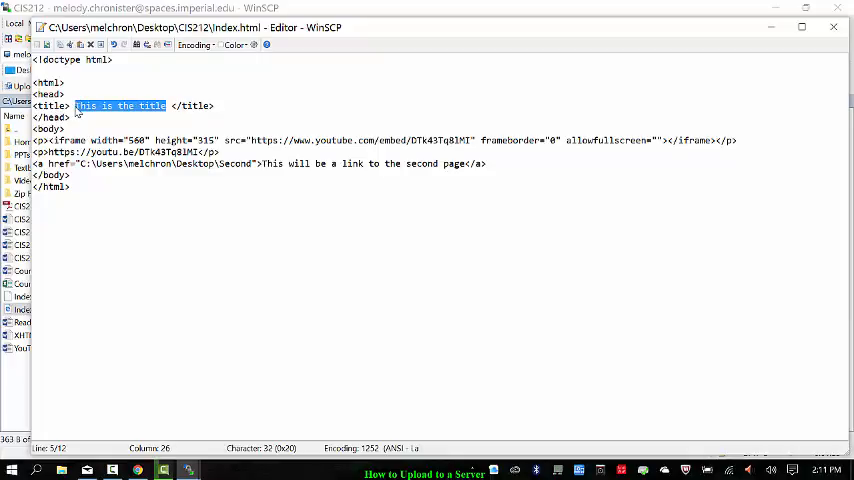
{"action": "type", "text": "Melody's Yo"}
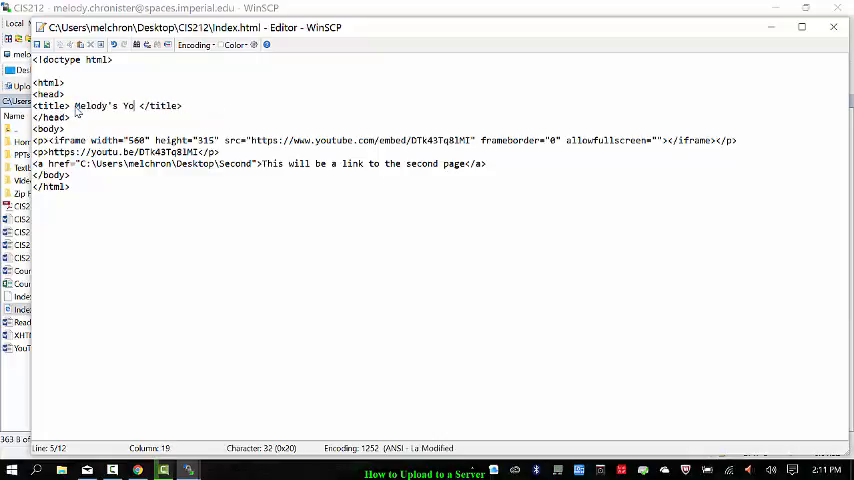
{"action": "type", "text": "u Tube Video for Her Word Class"}
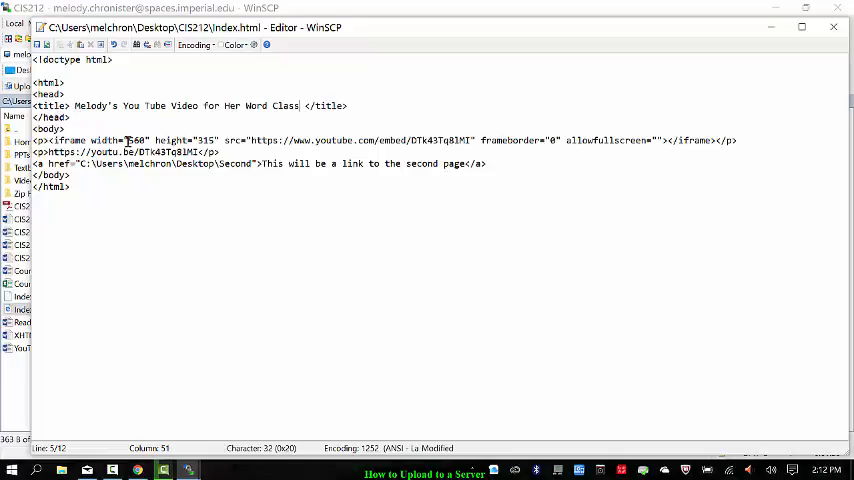
{"action": "left_click", "coordinate": [220, 152]}
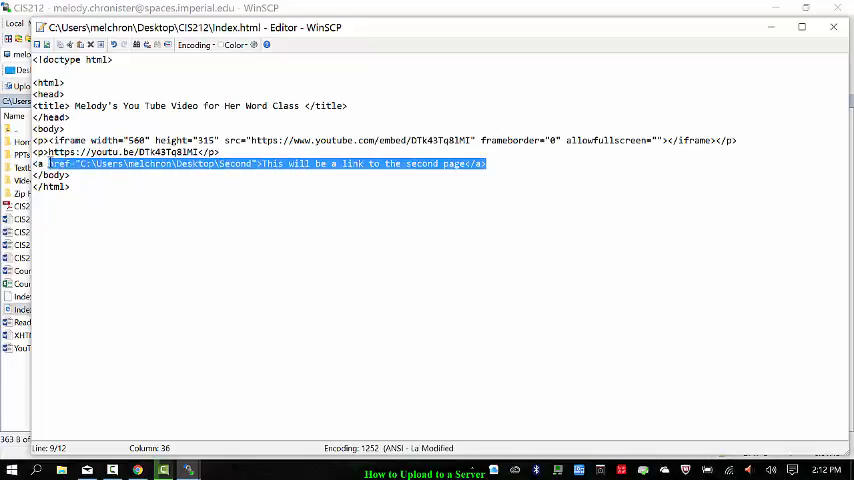
{"action": "key", "text": "Delete"}
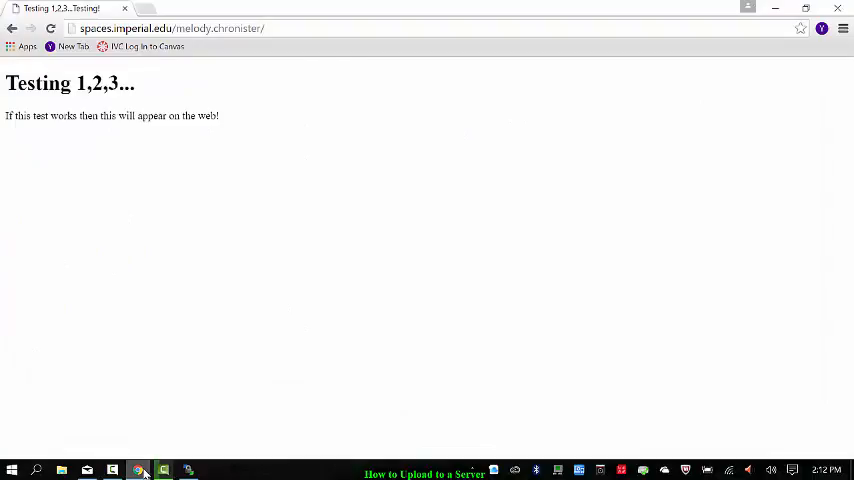
{"action": "left_click", "coordinate": [162, 470]}
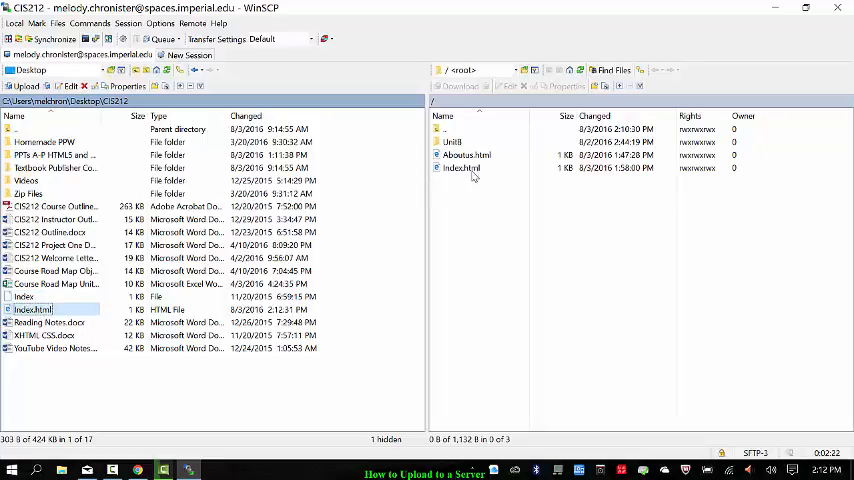
Upload the edited CIS212 index.html to the remote root, overwriting the old file.
{"action": "left_click", "coordinate": [462, 168]}
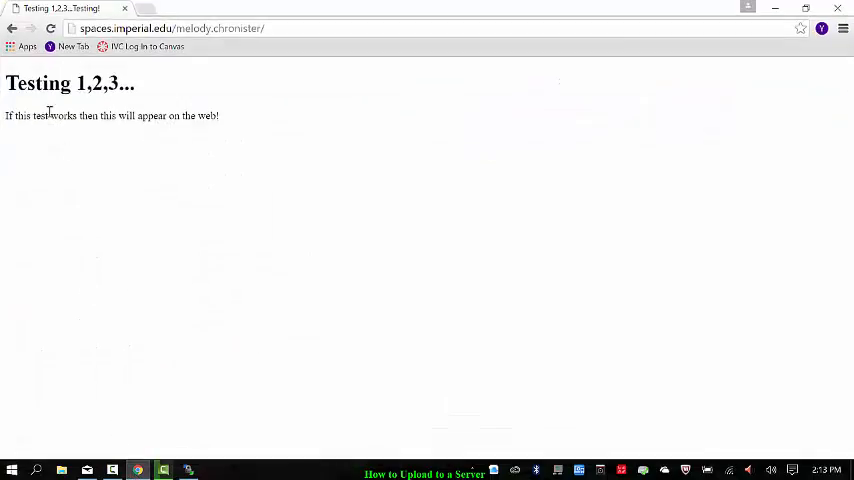
Reload the live site in Chrome to see whether the new page replaced 'Testing 1,2,3...'.
{"action": "left_click", "coordinate": [50, 28]}
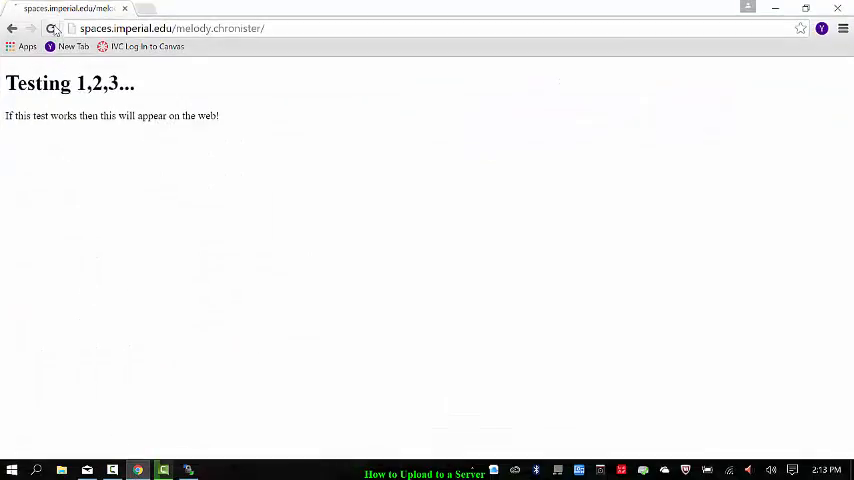